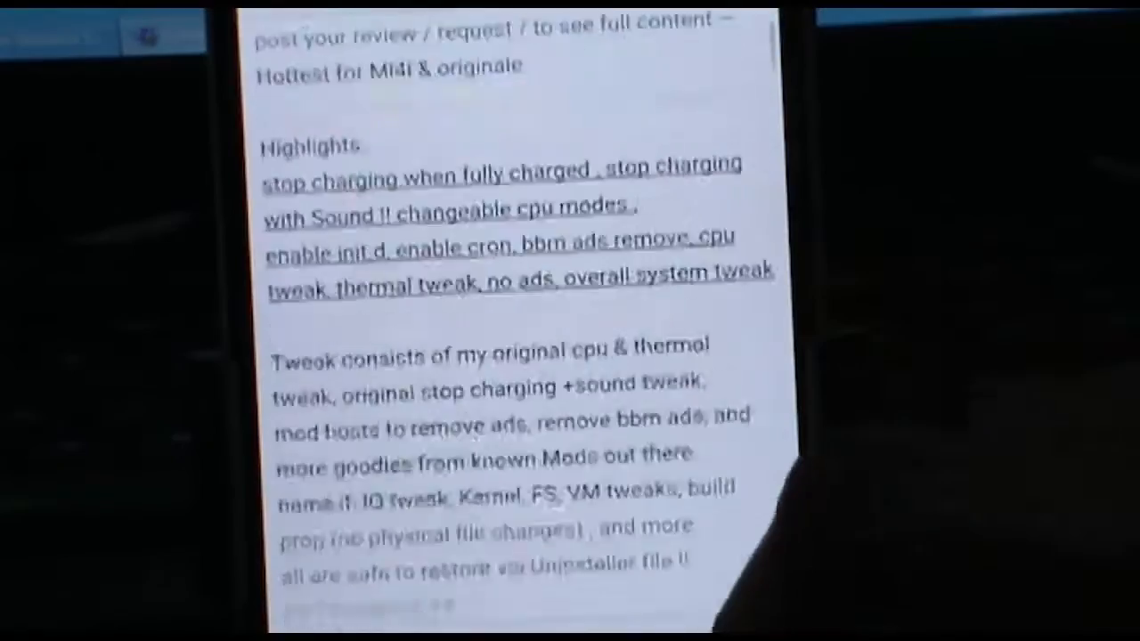
Scroll through the rest of the tweak highlights before heading home
scroll("down", 3)
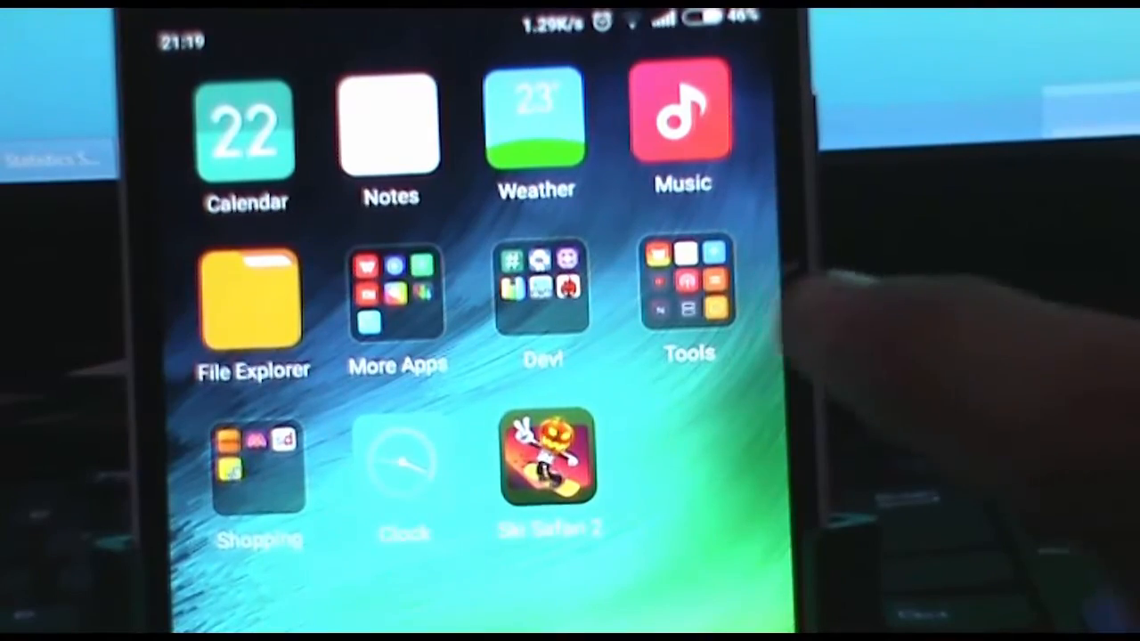
Launch Updater from the Tools folder and reboot into recovery mode
left_click(690, 285)
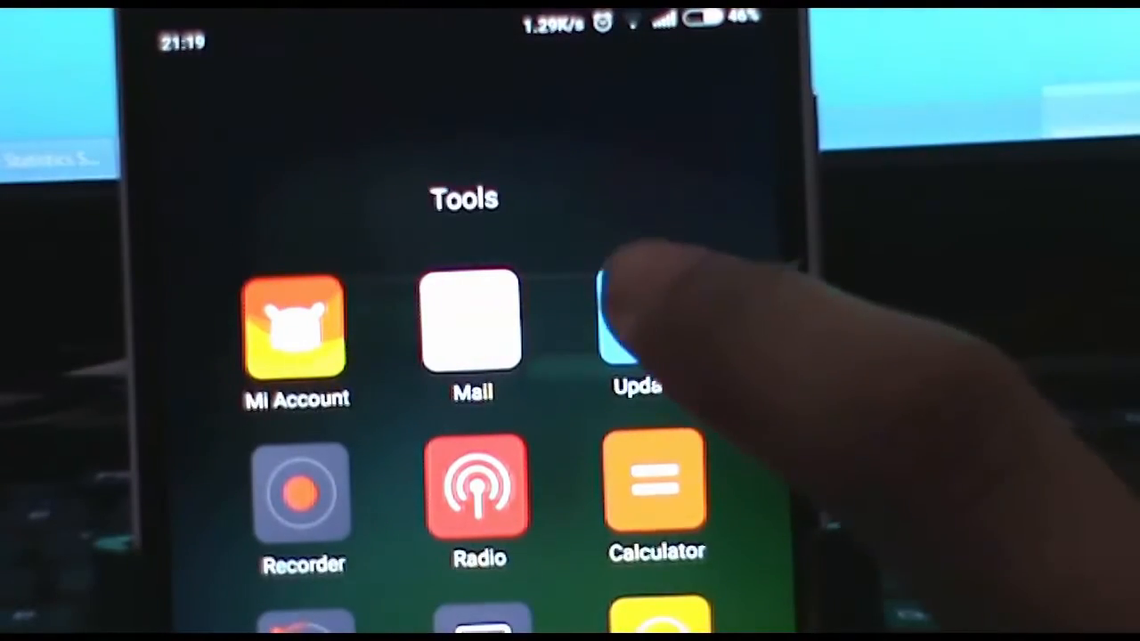
left_click(636, 321)
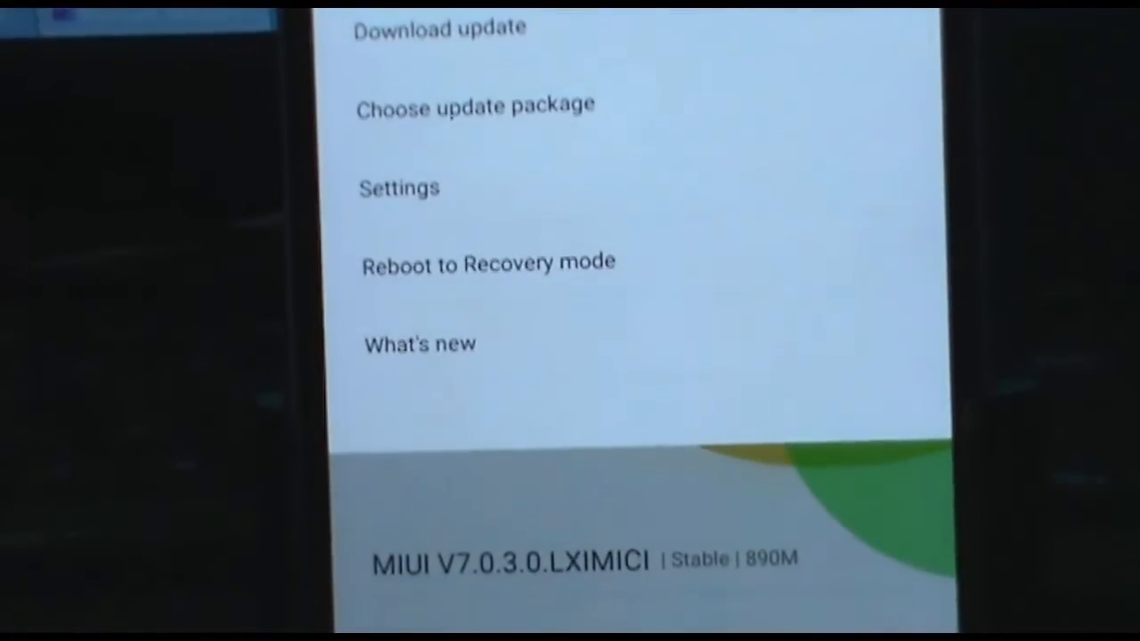
left_click(488, 262)
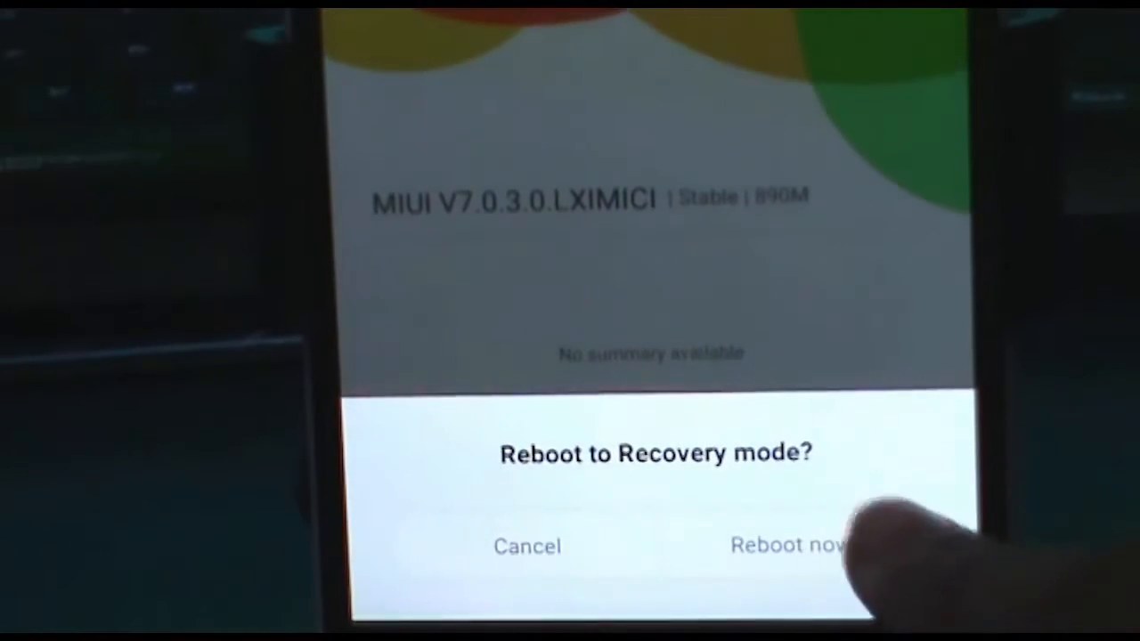
left_click(784, 546)
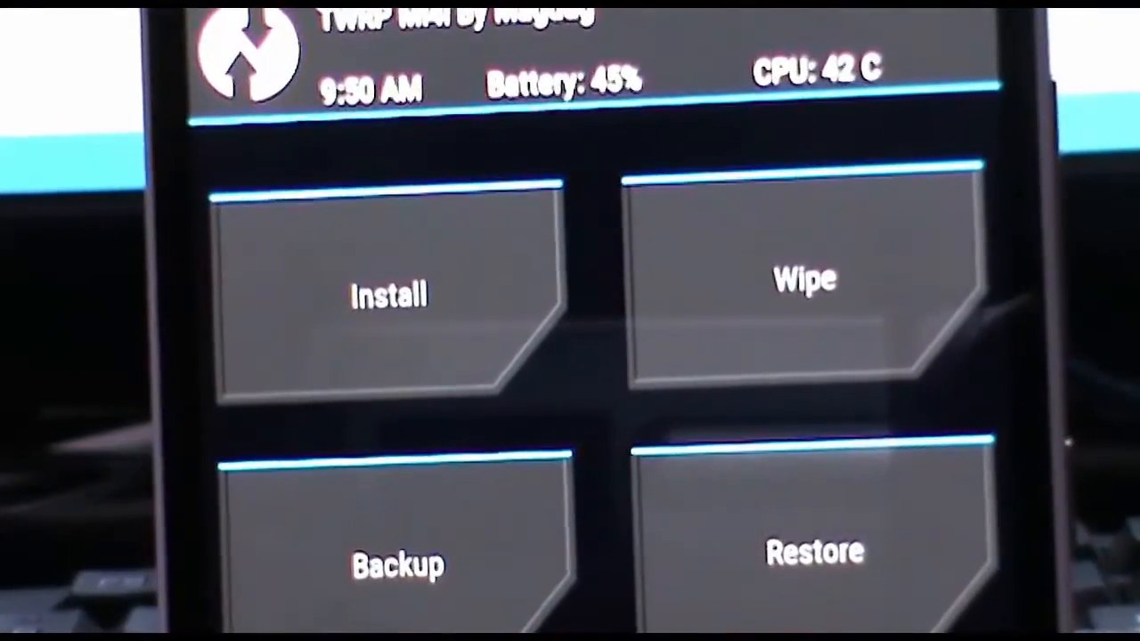
Install crayon_v3.zip from the Apps folder in TWRP
left_click(388, 294)
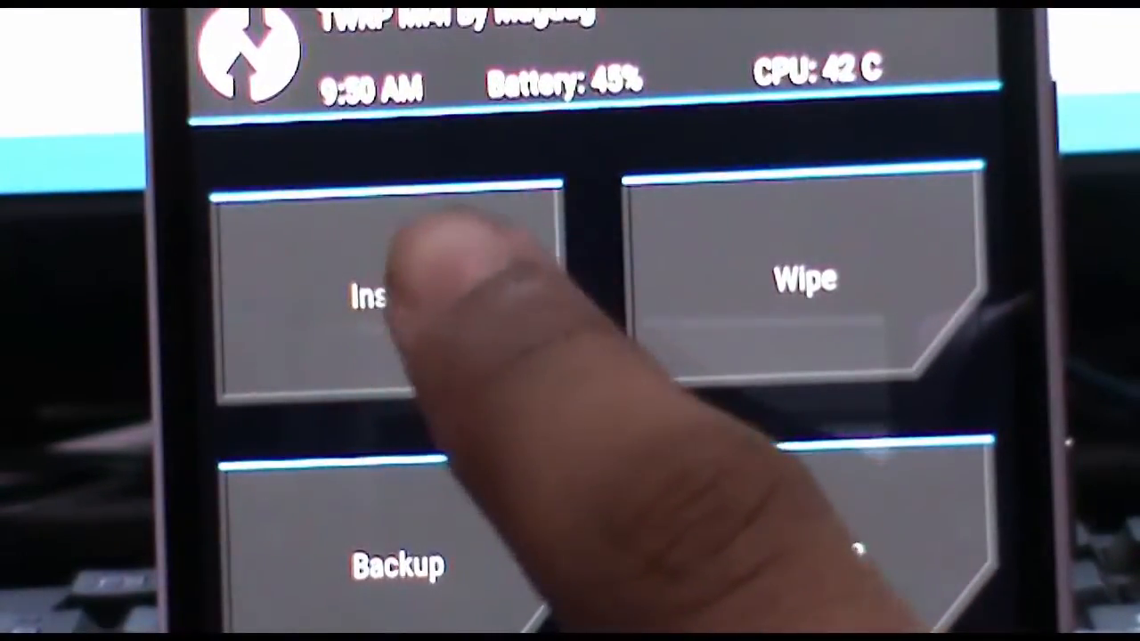
left_click(383, 298)
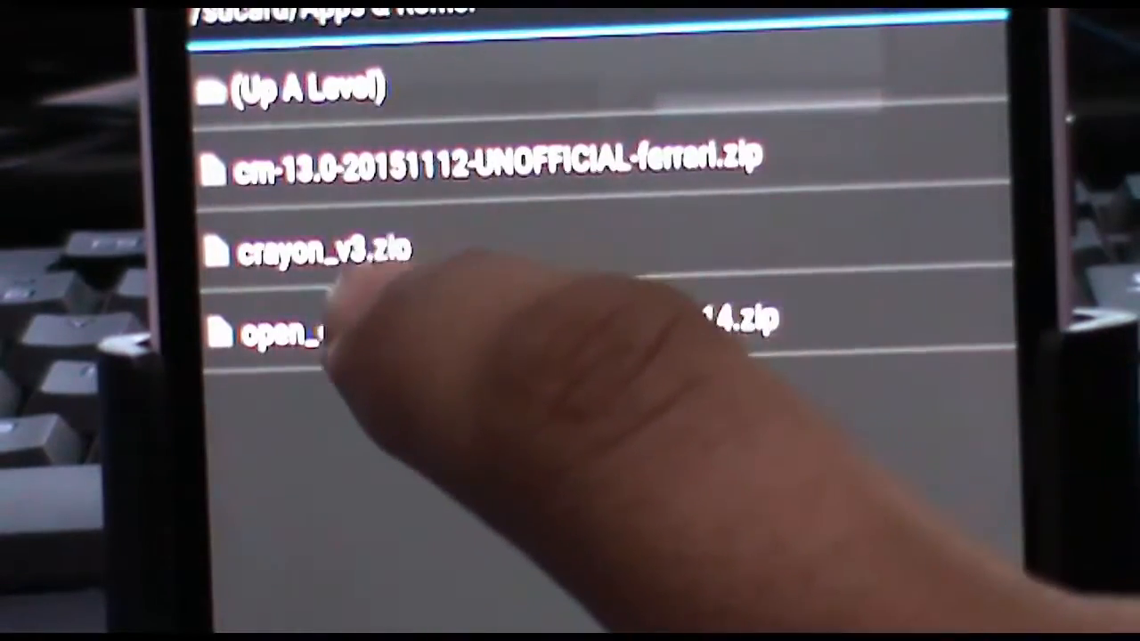
left_click(320, 249)
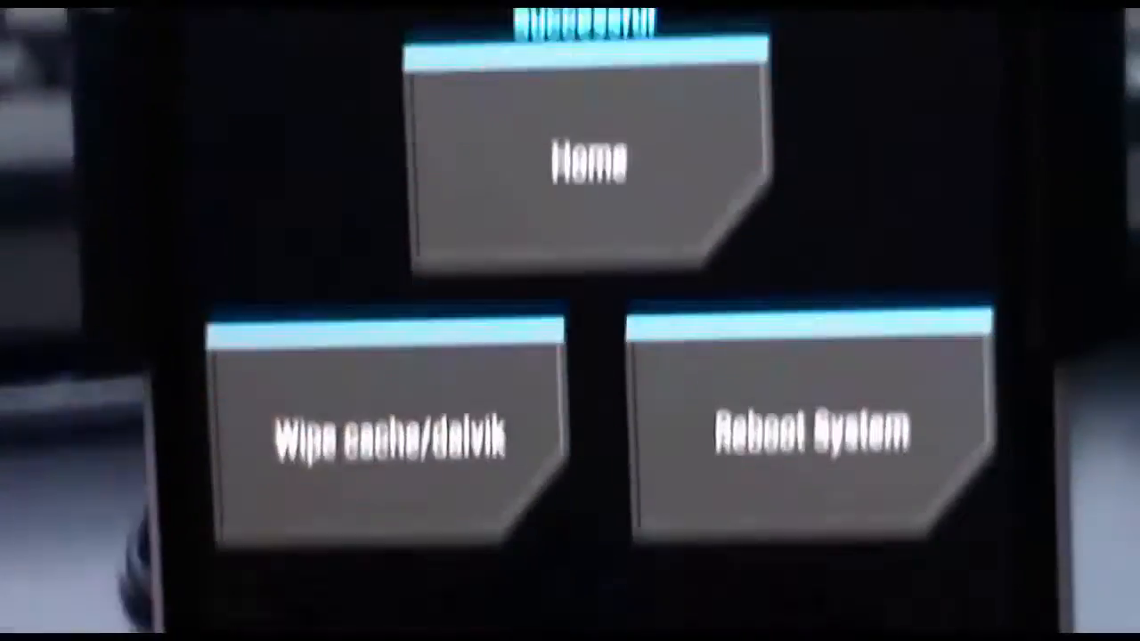
Reboot into the system from TWRP's Successful screen
left_click(801, 437)
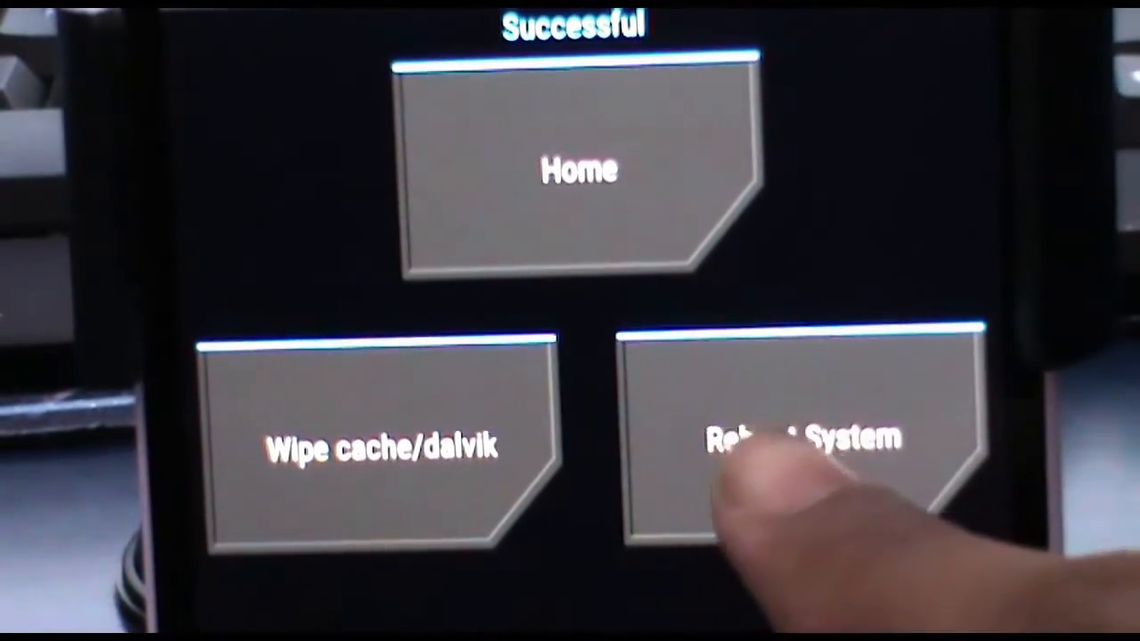
left_click(801, 436)
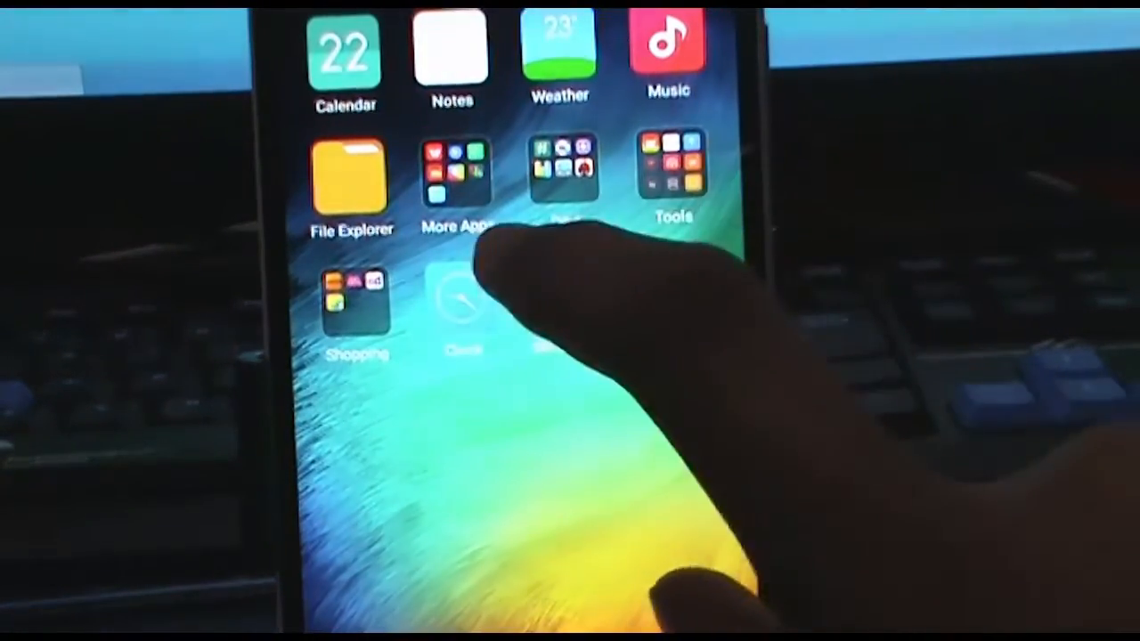
Launch CPU-Z from the Dev! folder and scroll to the Snapdragon 615 core frequencies
left_click(456, 169)
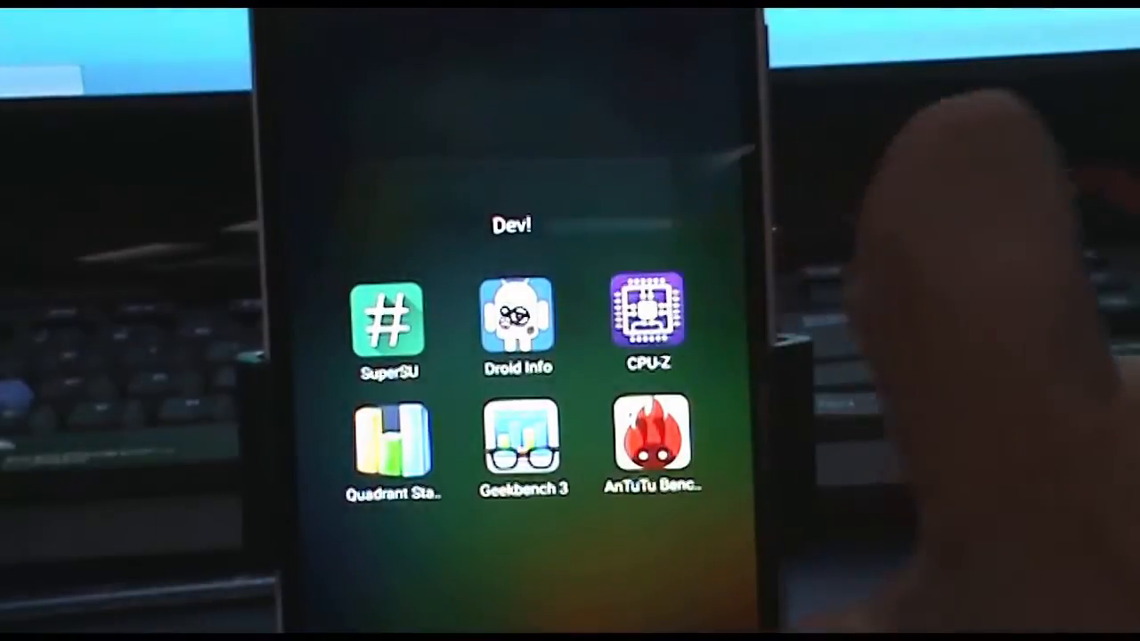
left_click(648, 316)
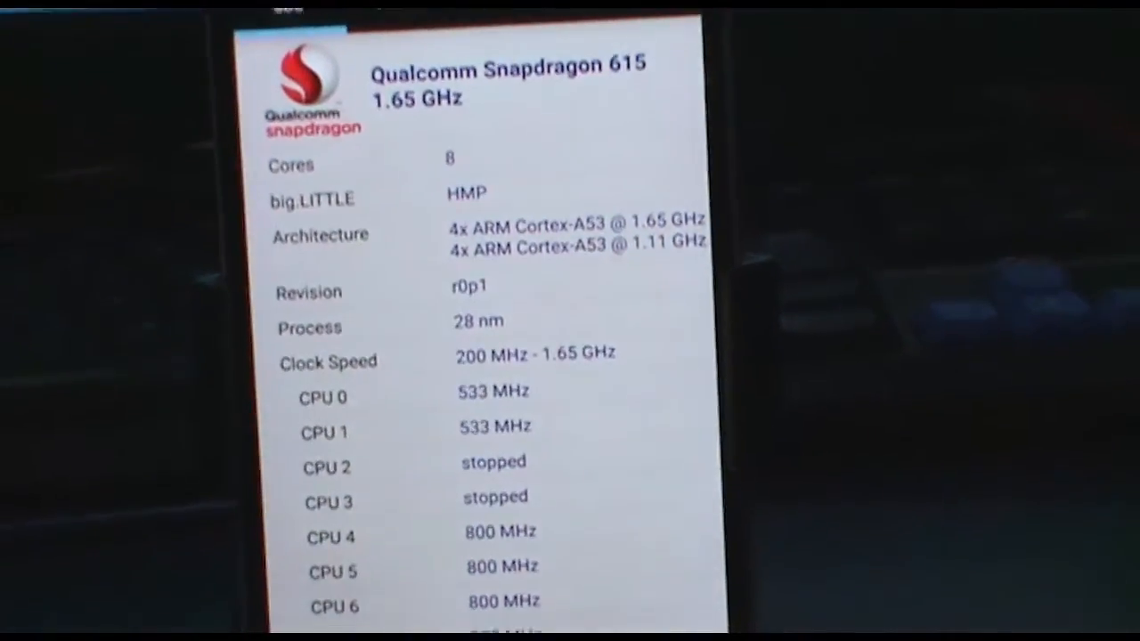
scroll("down", 3)
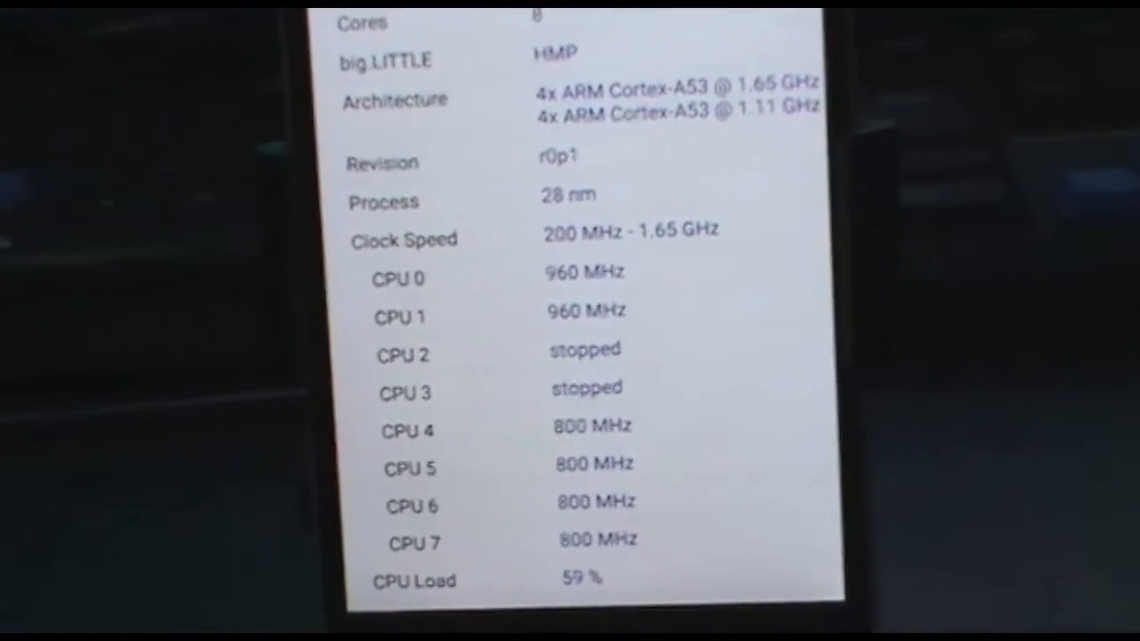